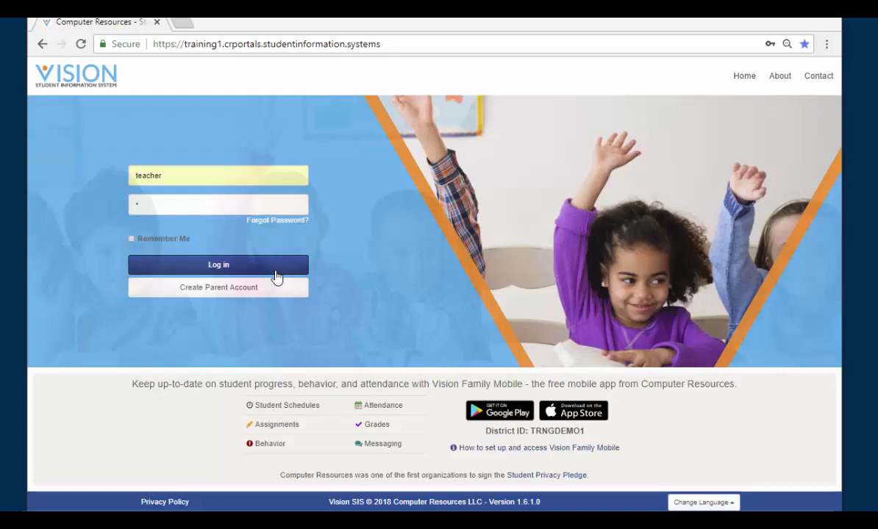
Step: Sign in to the teacher account to reach the welcome dashboard
left_click(218, 265)
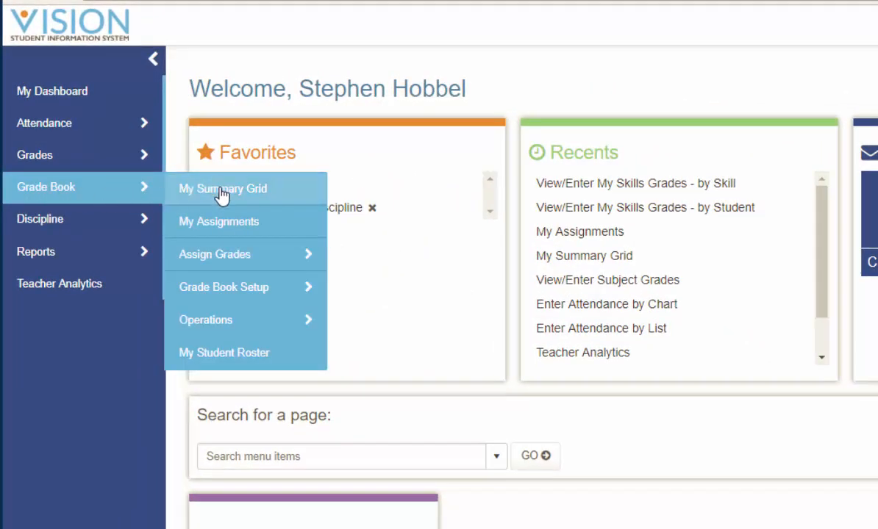
Step: Show My Summary Grid for the 224/01 GEOMETRY class with the side menu collapsed
left_click(223, 188)
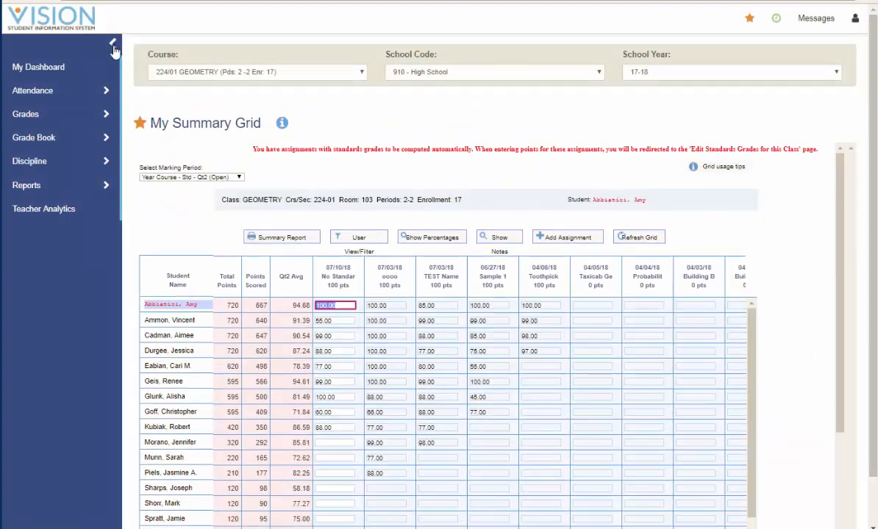
left_click(114, 46)
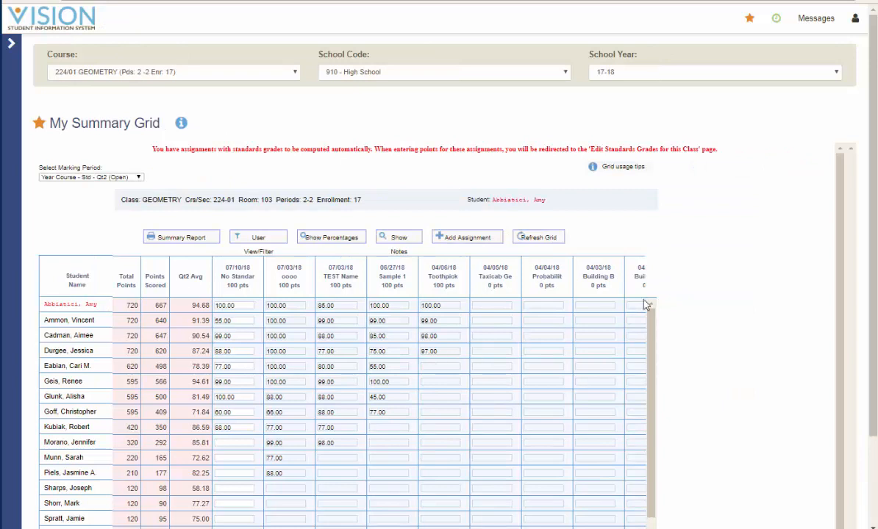
mouse_move(630, 309)
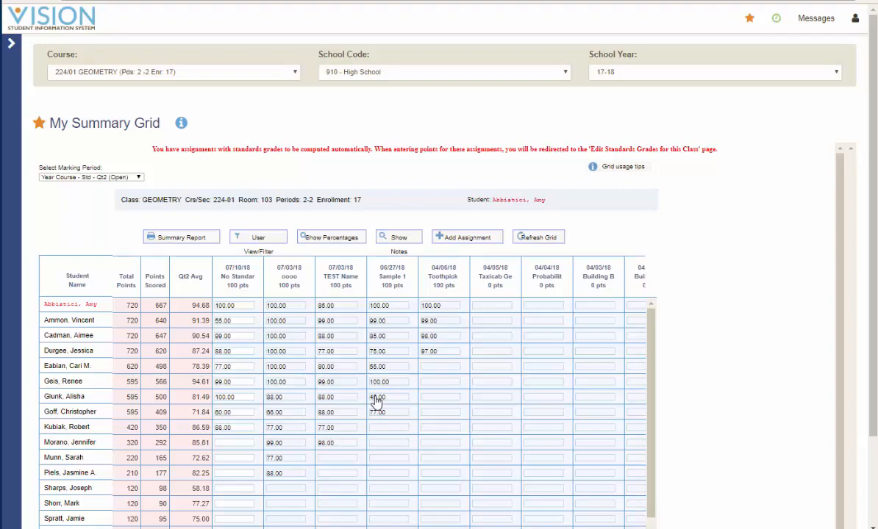
mouse_move(383, 435)
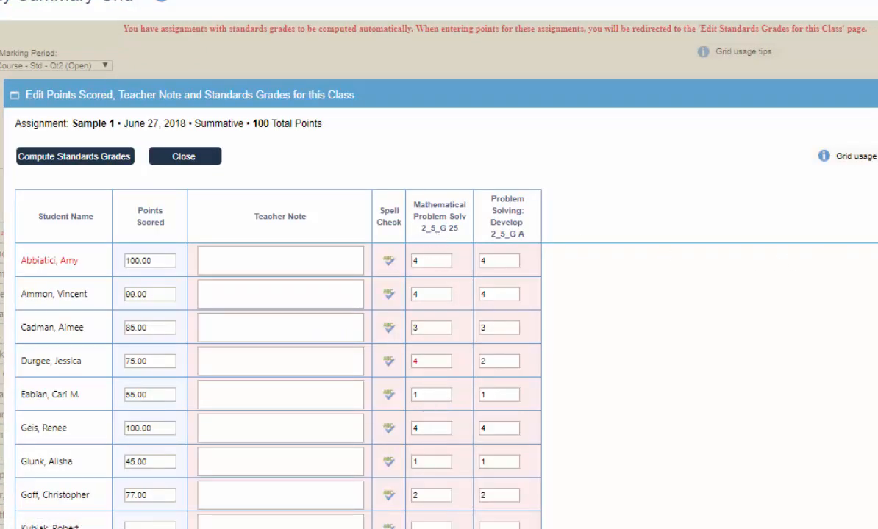
scroll("down", 3)
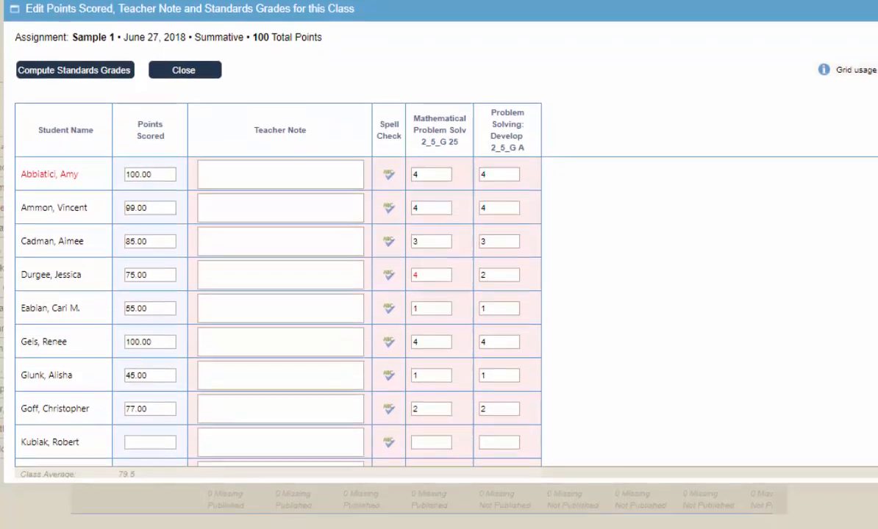
scroll("down", 3)
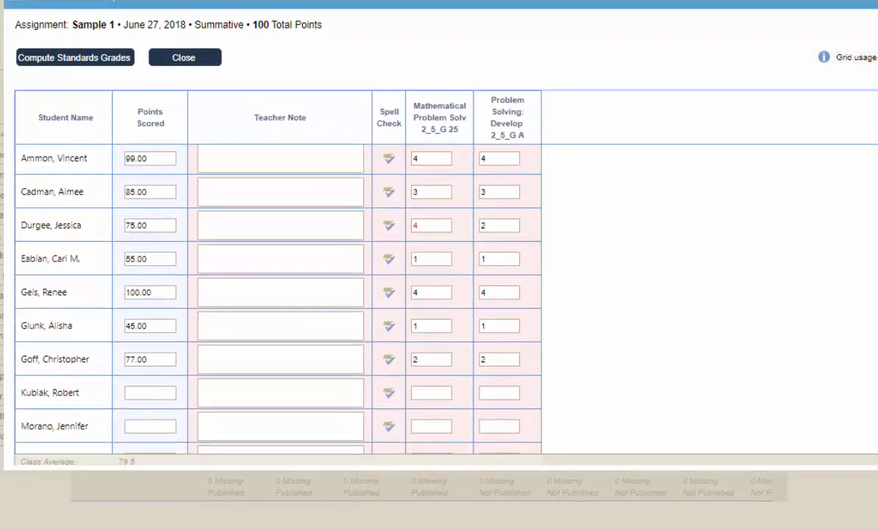
scroll("down", 3)
type("8")
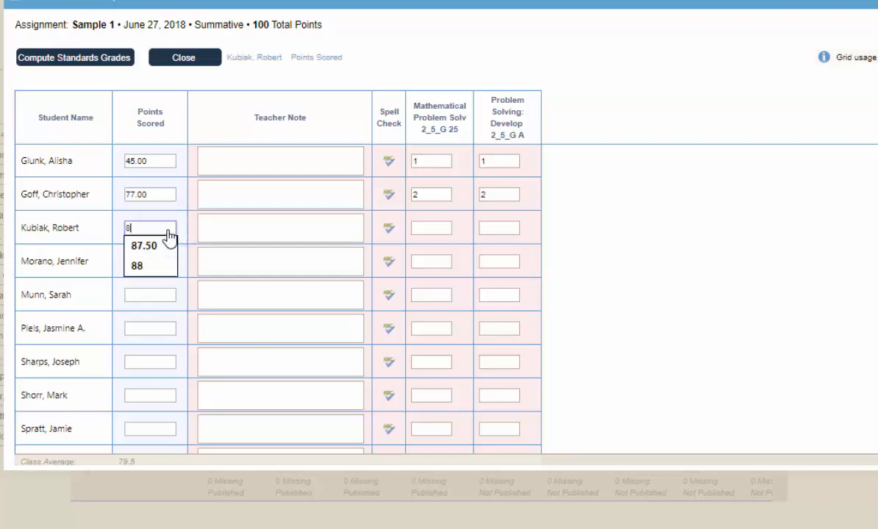
left_click(137, 265)
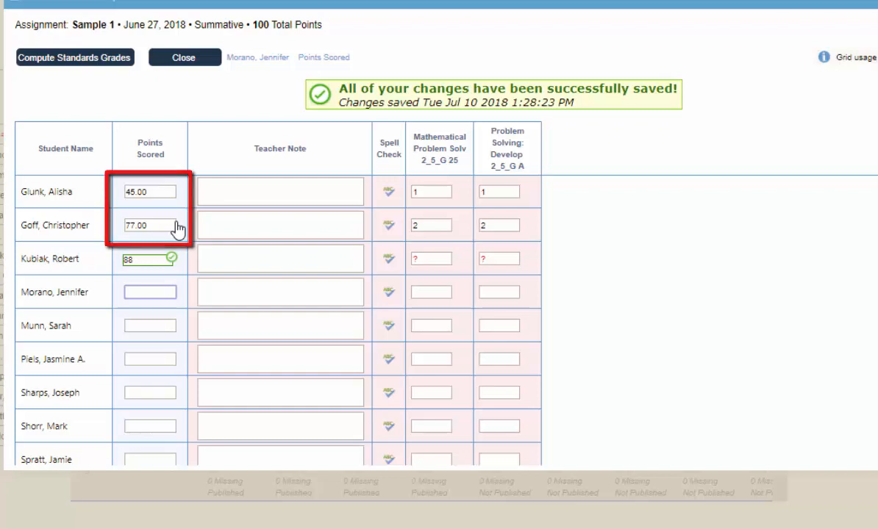
Step: Compute and save Sample 1 standards grades, then close the editor back to the summary grid
left_click(73, 57)
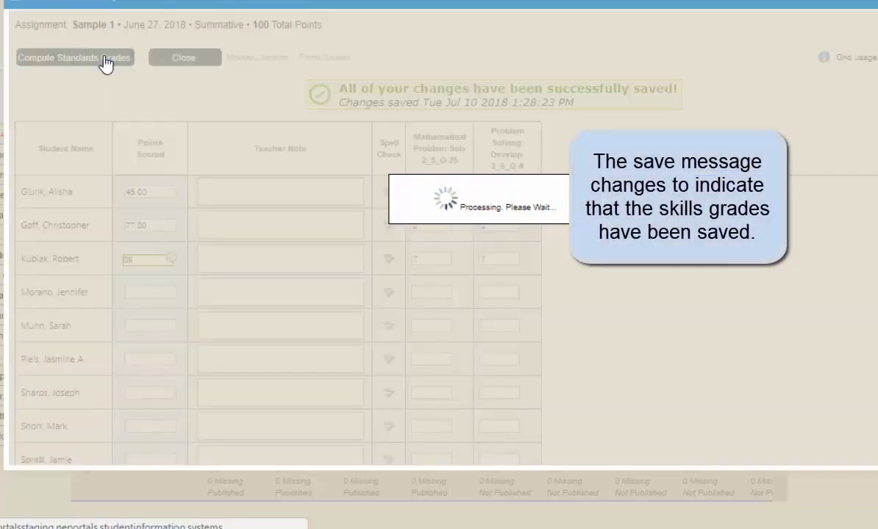
left_click(74, 57)
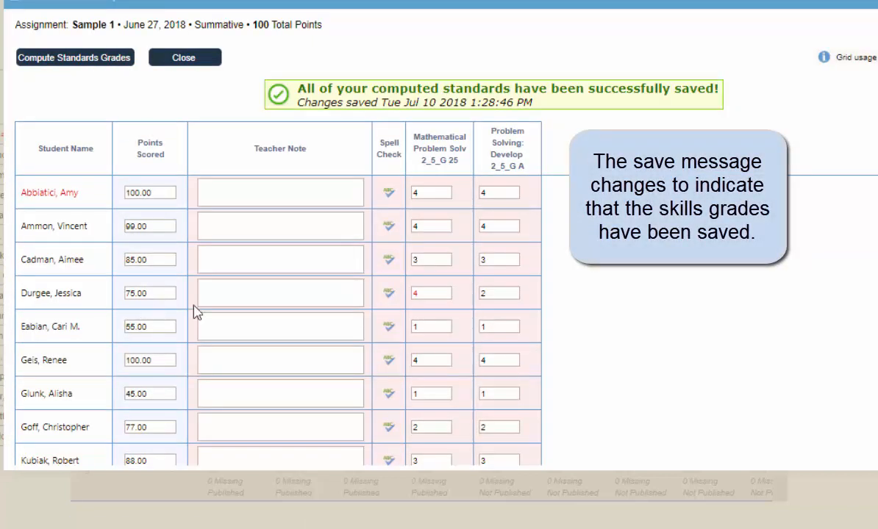
scroll("down", 3)
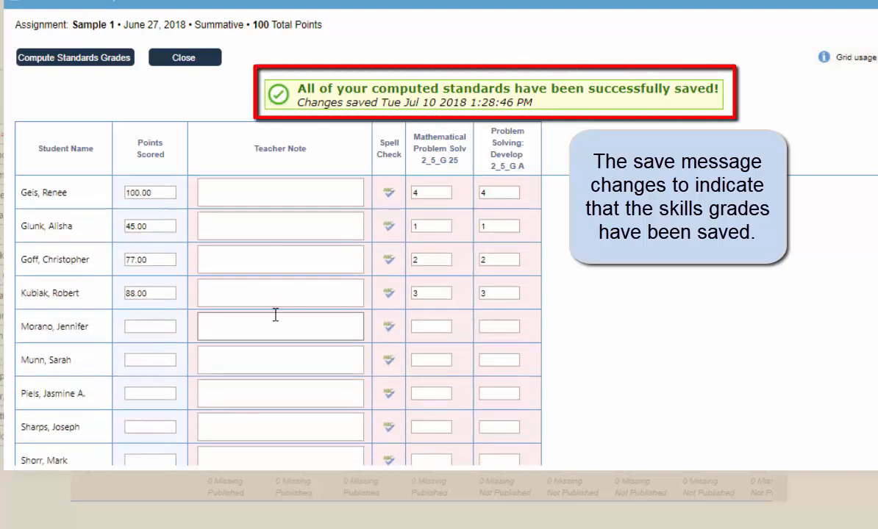
mouse_move(186, 58)
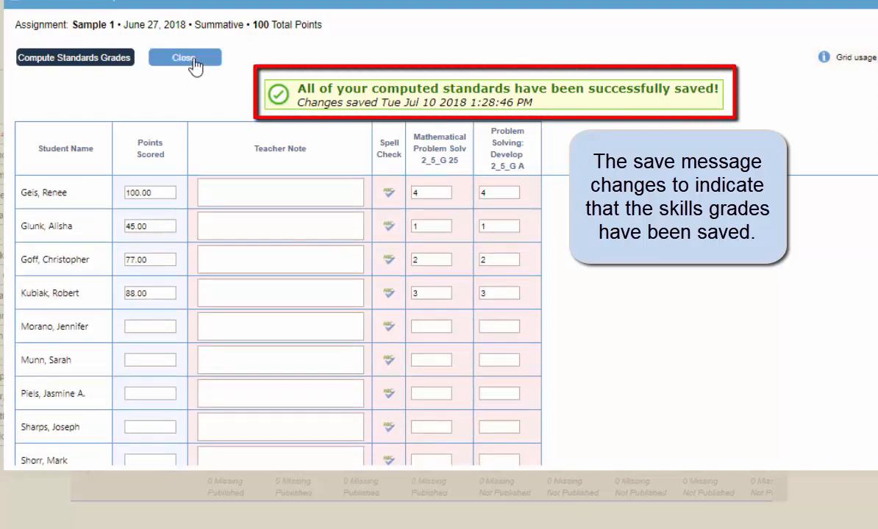
left_click(184, 57)
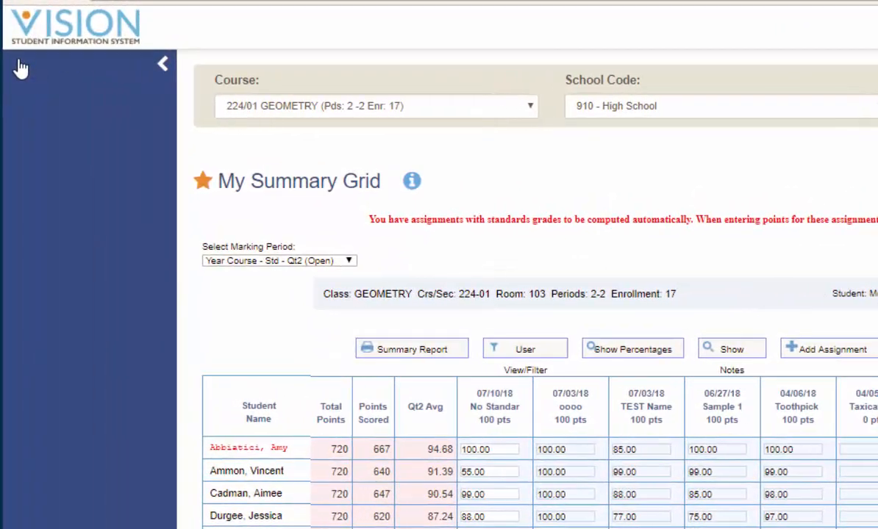
Step: Show the My Assignments list for GEOMETRY and start grade entry for No Standards
left_click(165, 64)
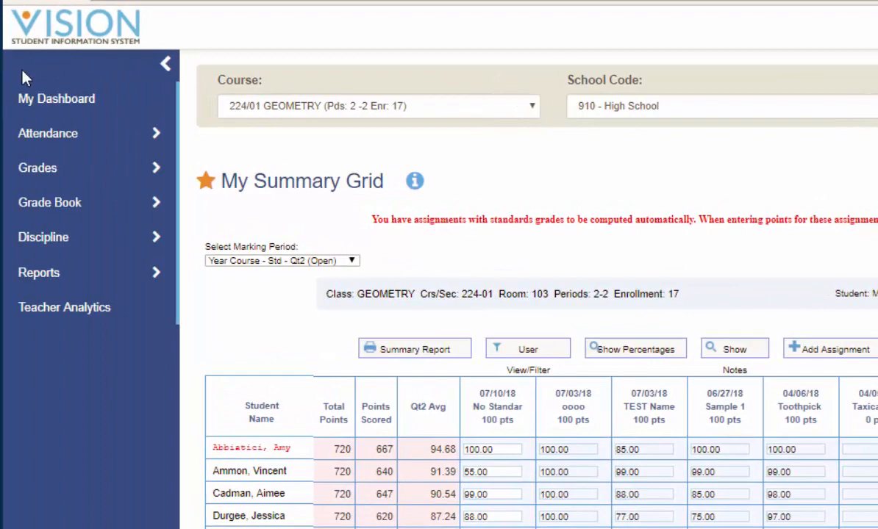
left_click(50, 203)
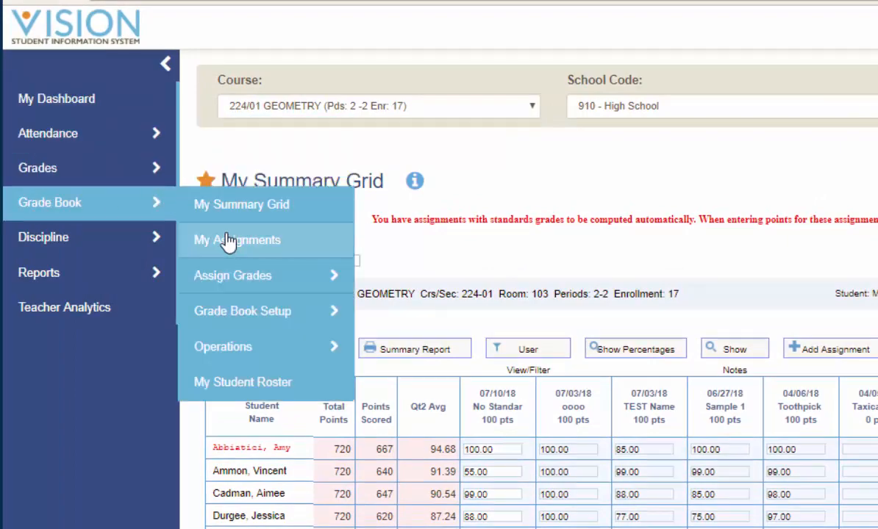
left_click(236, 240)
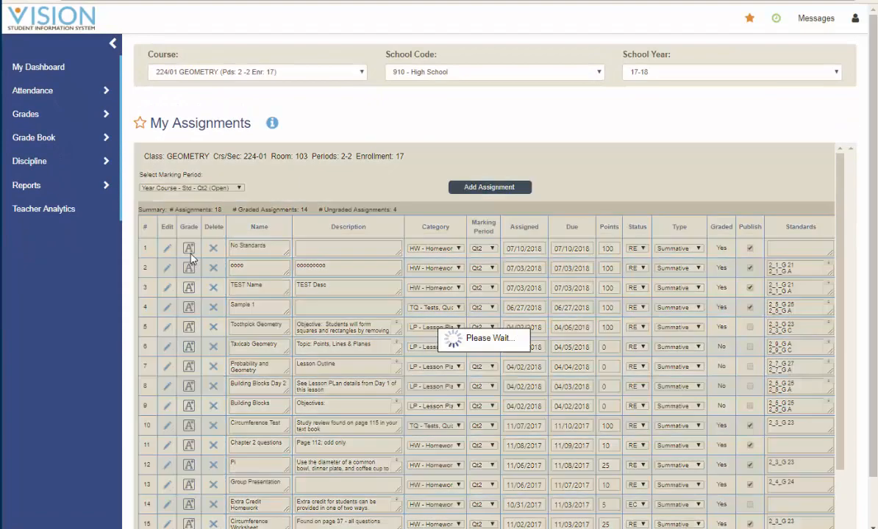
left_click(189, 247)
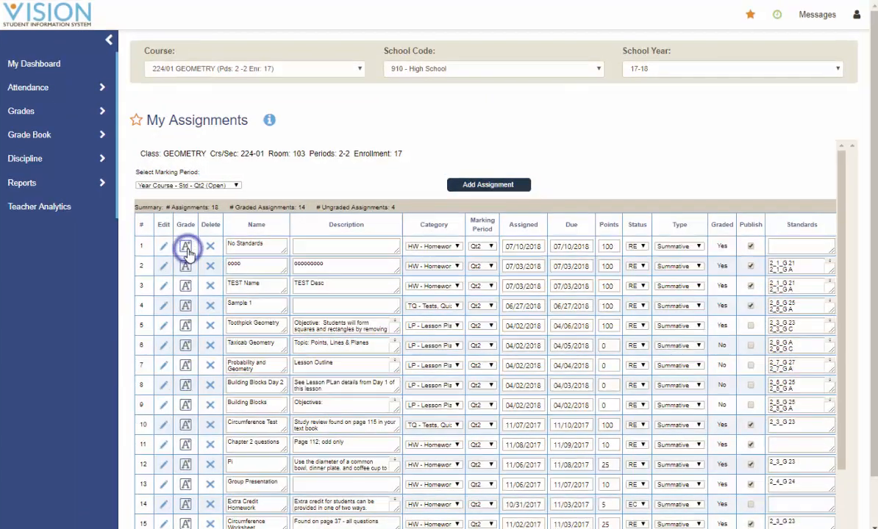
left_click(185, 247)
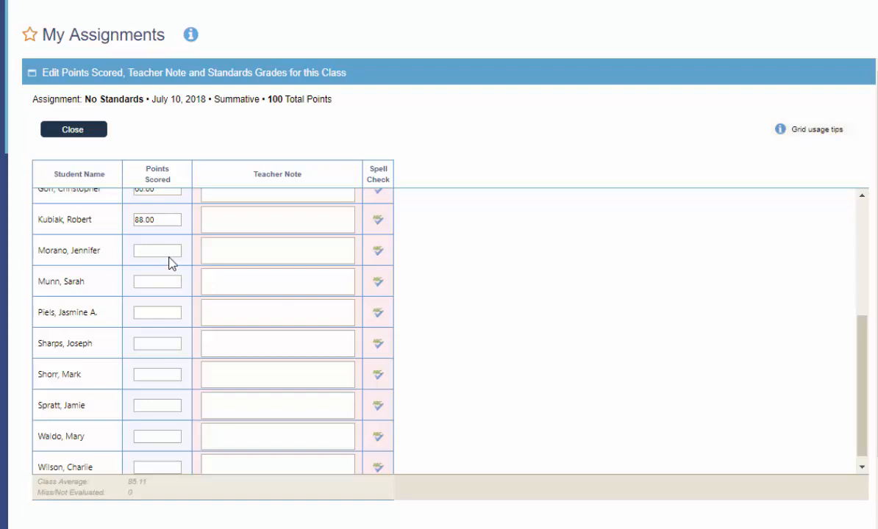
left_click(155, 250)
type("100")
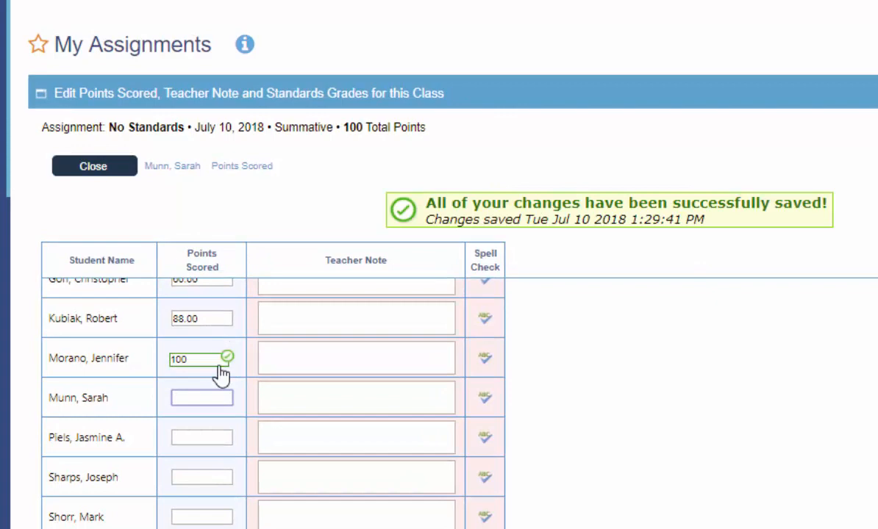
left_click(202, 397)
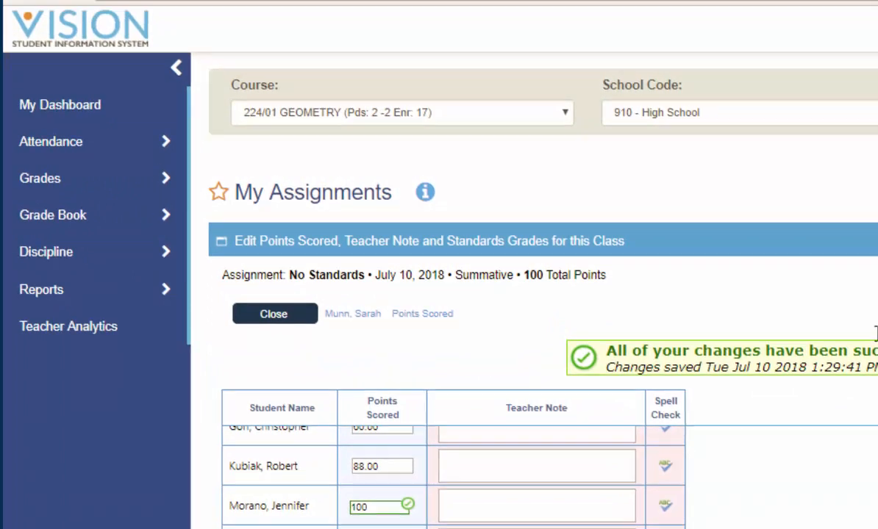
Step: Reveal the Grades options in the side navigation
left_click(39, 178)
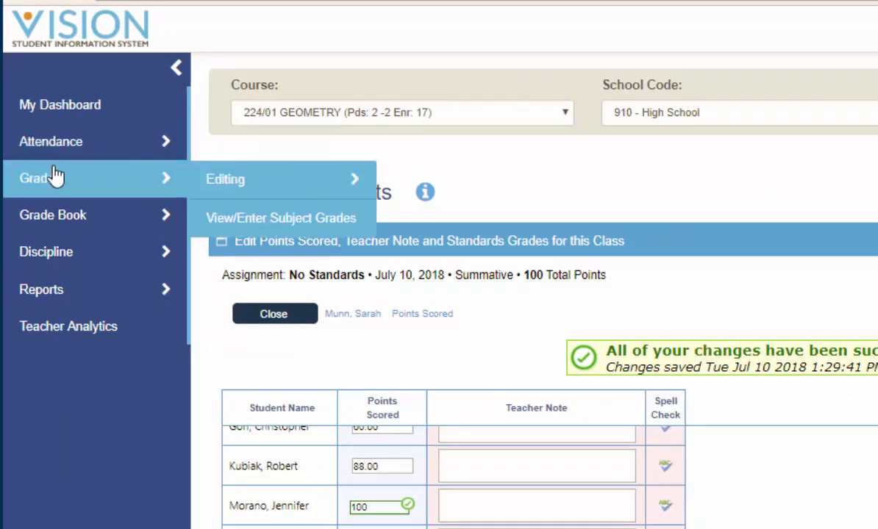
mouse_move(85, 182)
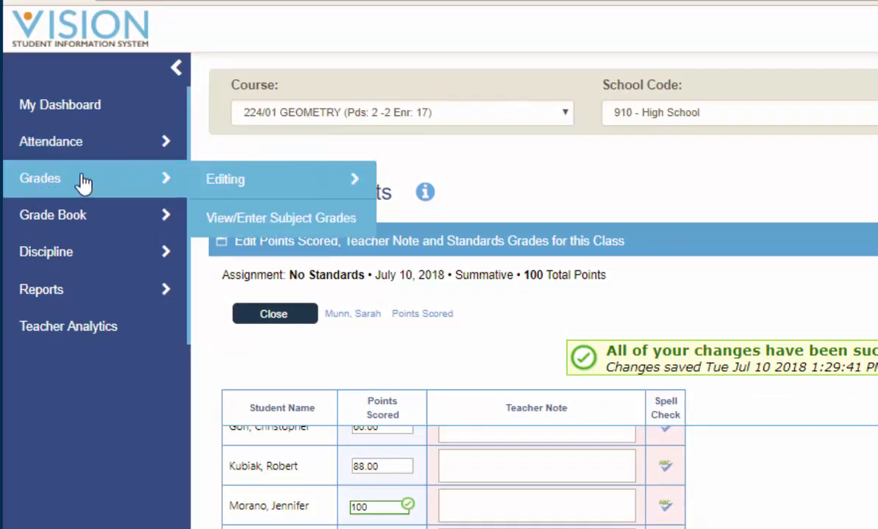
mouse_move(225, 180)
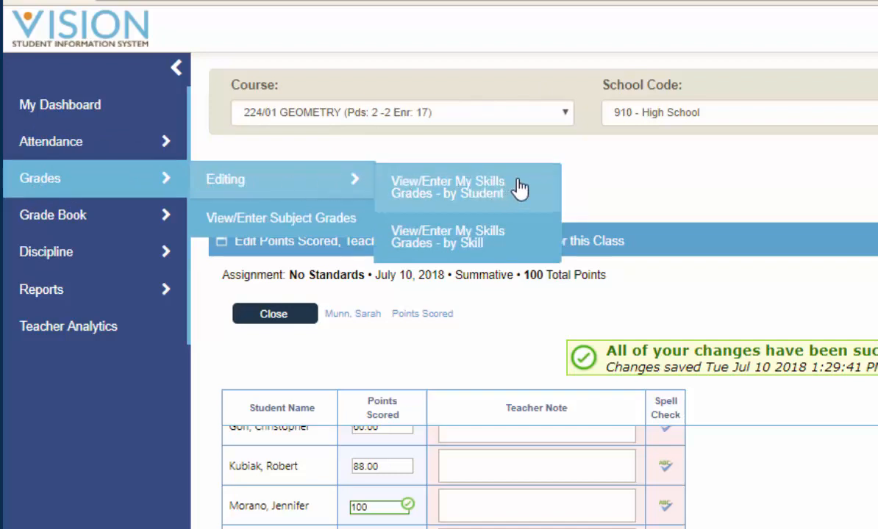
mouse_move(530, 237)
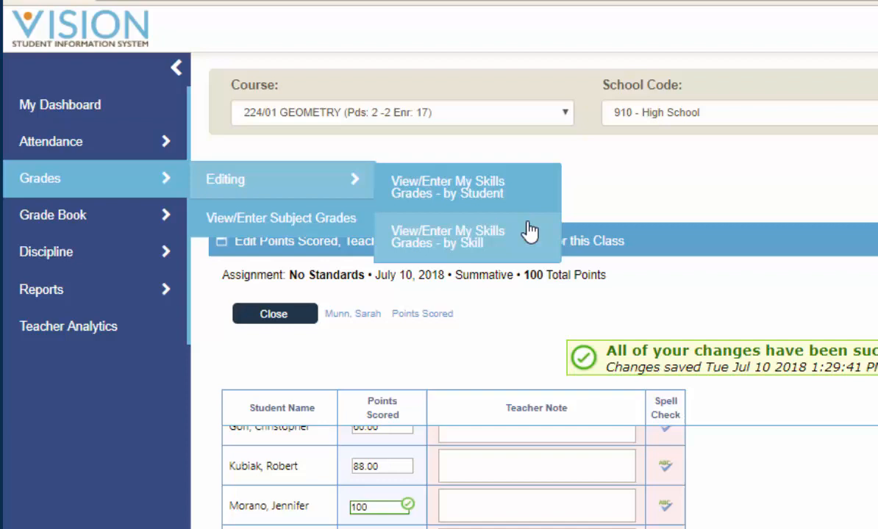
mouse_move(518, 247)
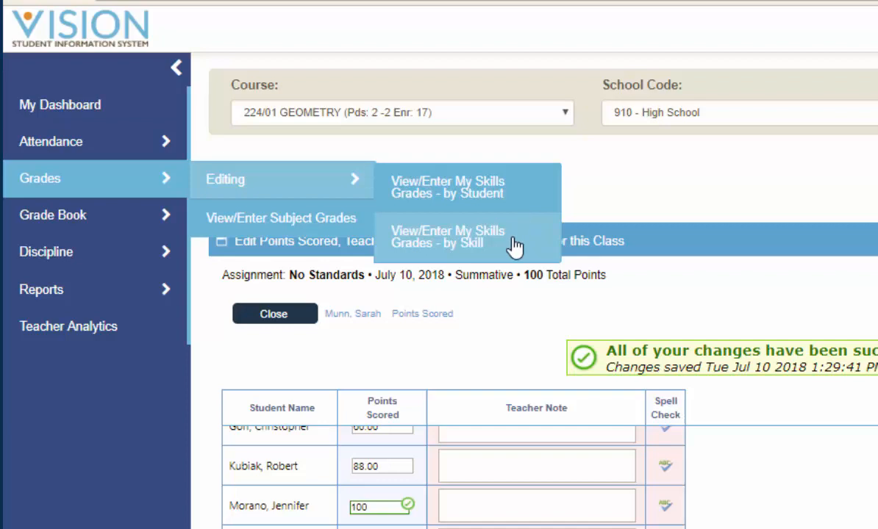
mouse_move(512, 235)
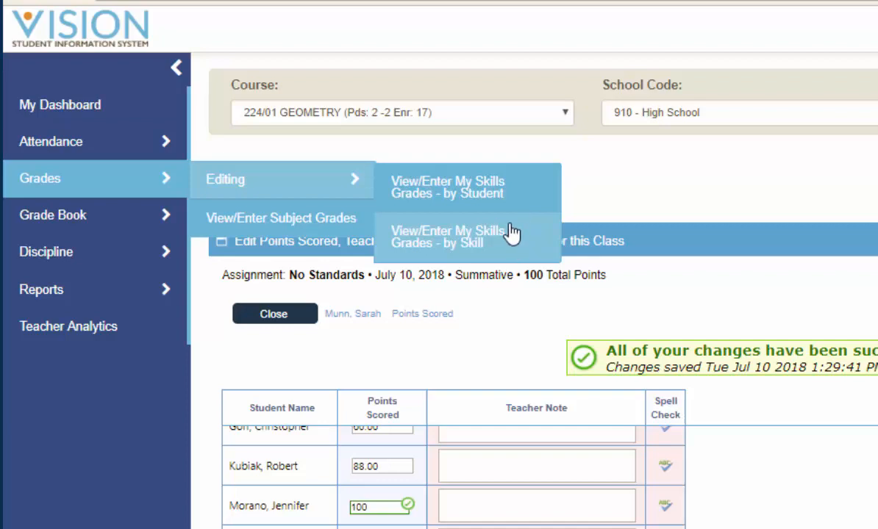
Step: Show View/Enter My Skills Grades - by Student for the GEOMETRY roster
left_click(450, 237)
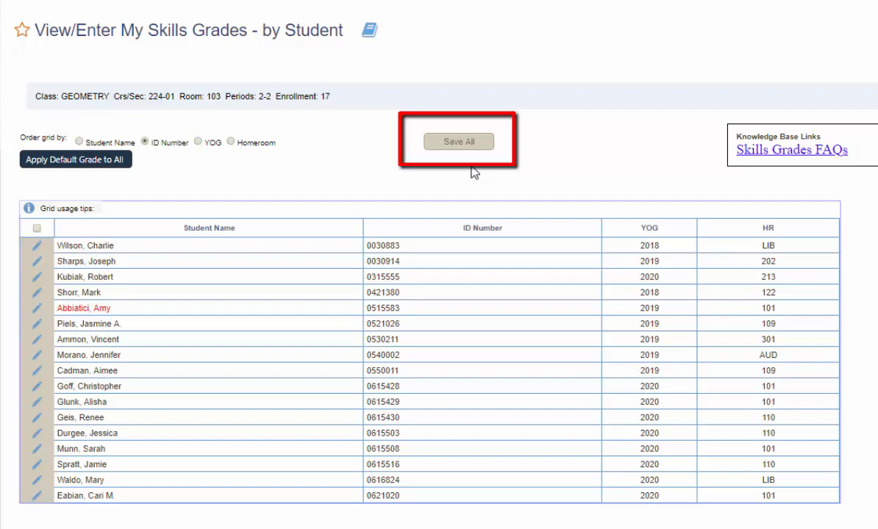
mouse_move(59, 257)
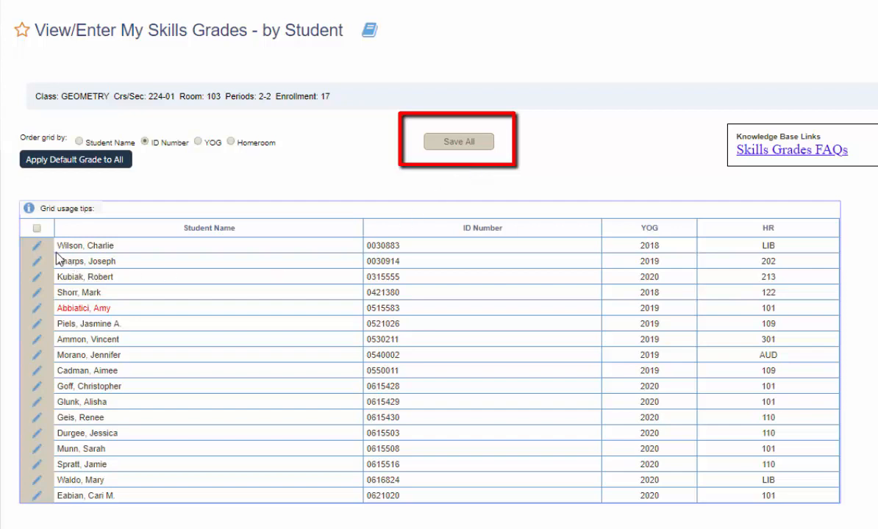
mouse_move(35, 246)
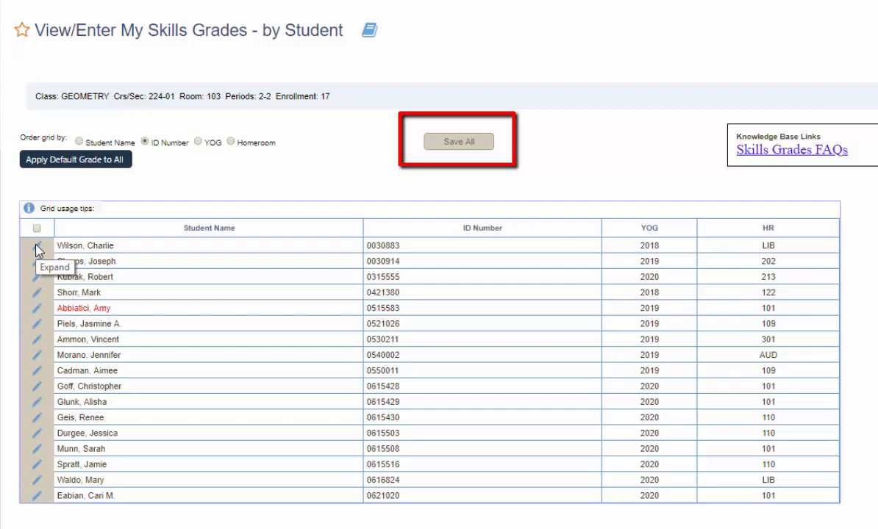
Step: Expand the first student's skills and set the first skill's QT2 grade to 4
left_click(38, 246)
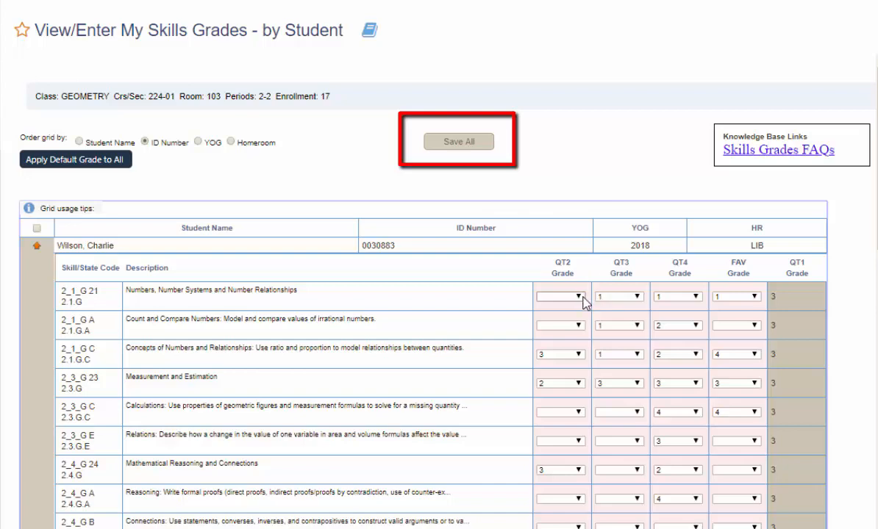
left_click(580, 298)
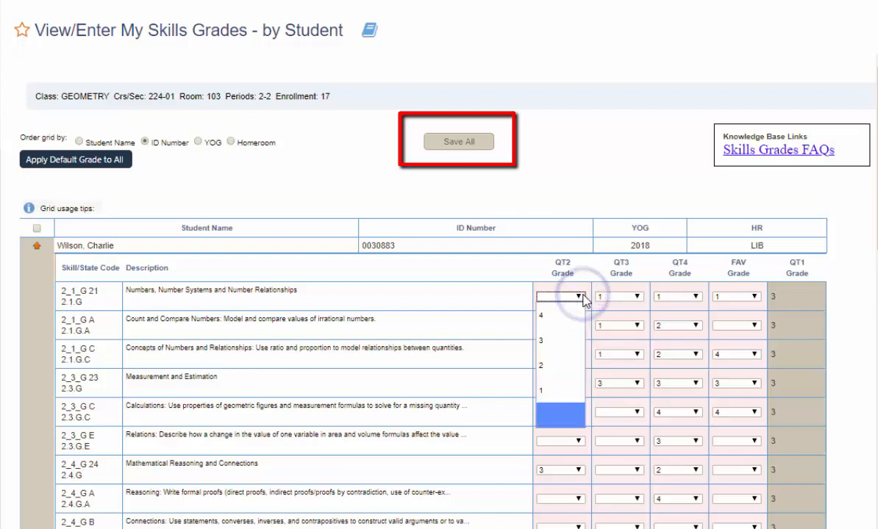
left_click(540, 315)
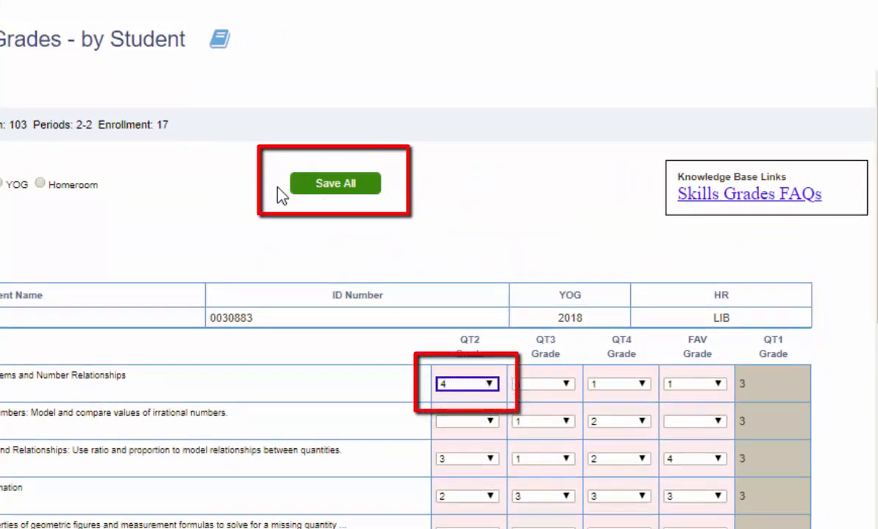
left_click(335, 182)
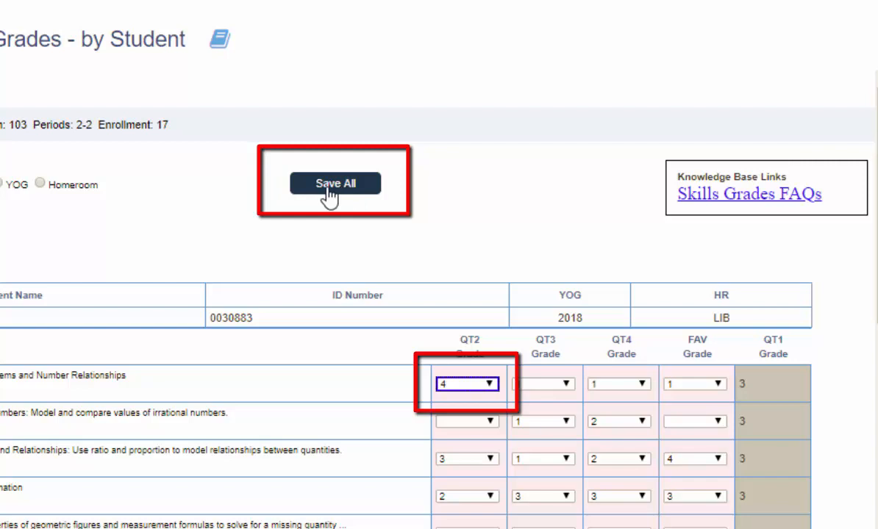
left_click(335, 183)
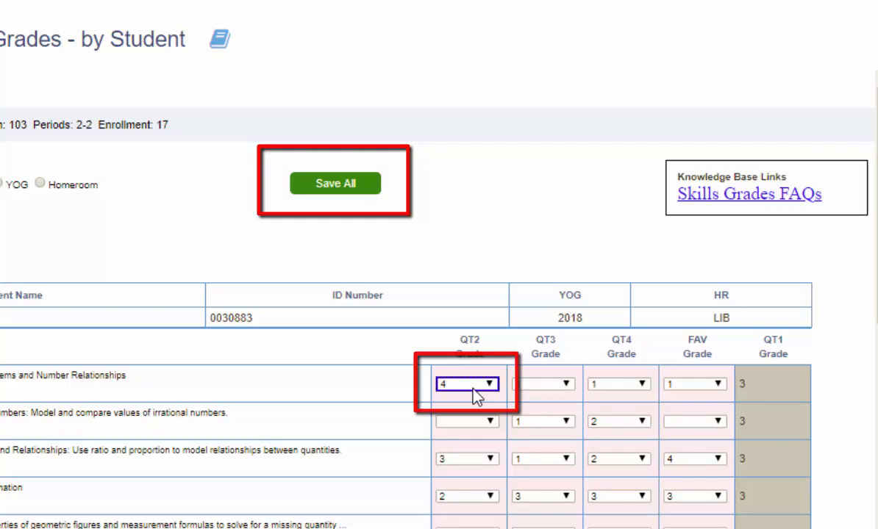
Step: Set QT2 grades of 3 for Count and Compare Numbers and Measurement and Estimation
left_click(467, 420)
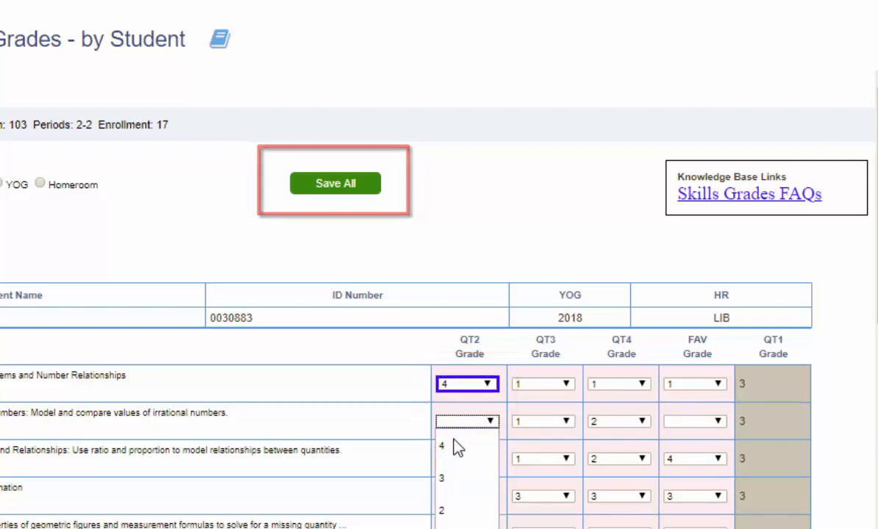
left_click(442, 447)
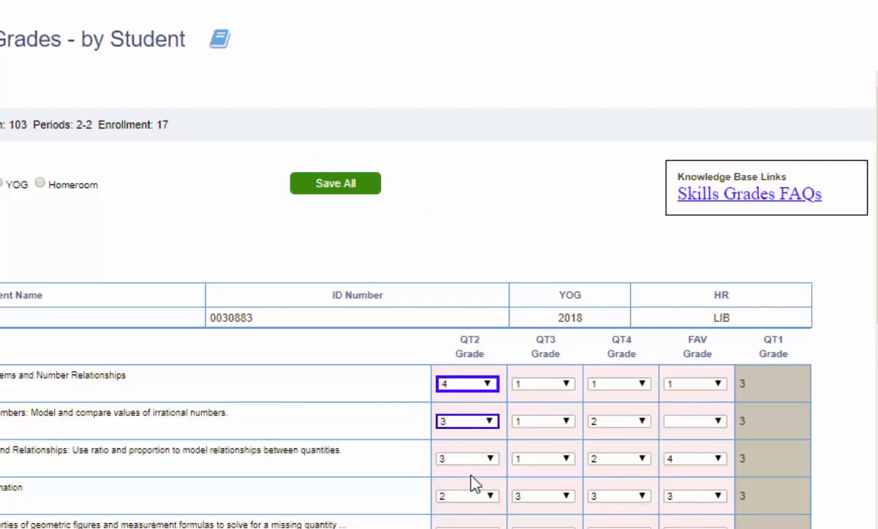
left_click(468, 495)
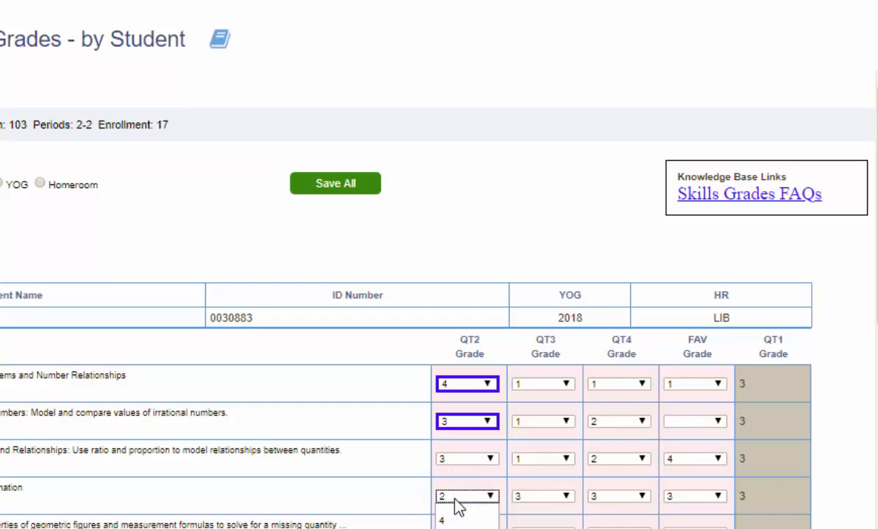
left_click(468, 520)
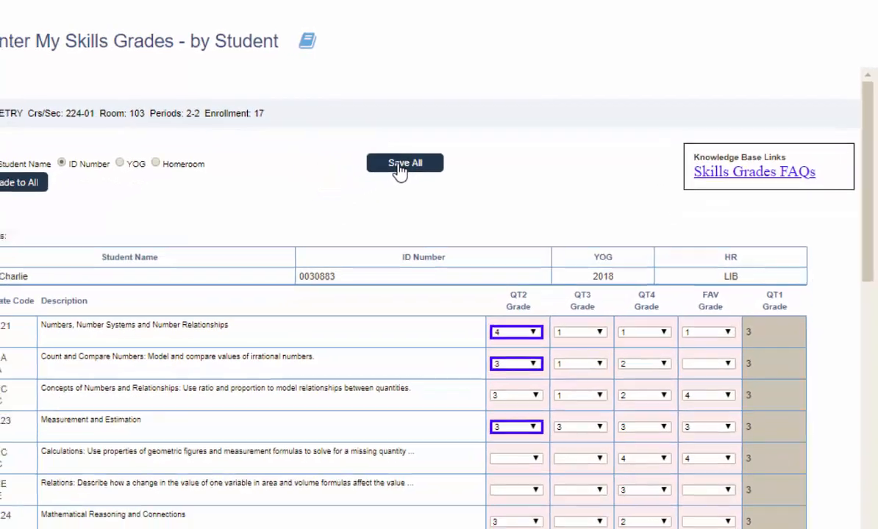
Step: Save all entered skill grades and re-expand the first student to confirm
left_click(405, 161)
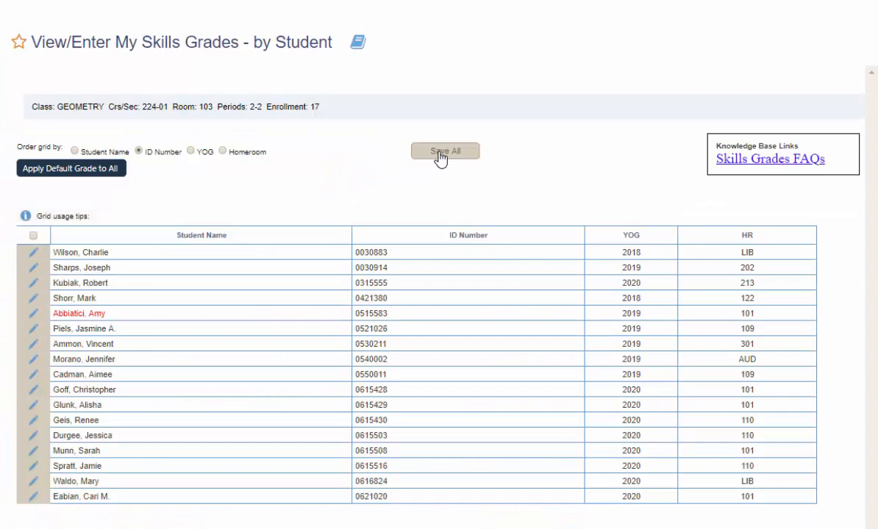
left_click(32, 256)
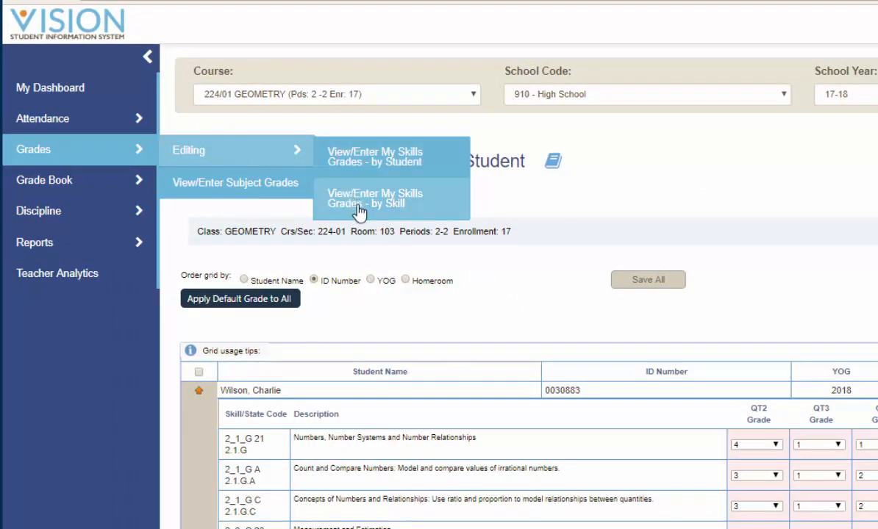
mouse_move(409, 212)
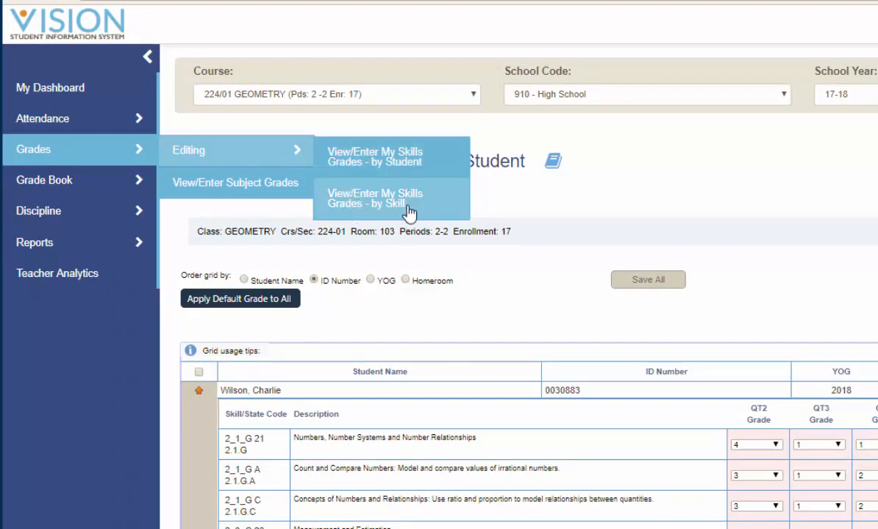
Step: Show by-skill grade entry for the Relations skill 2_3_G E
left_click(374, 198)
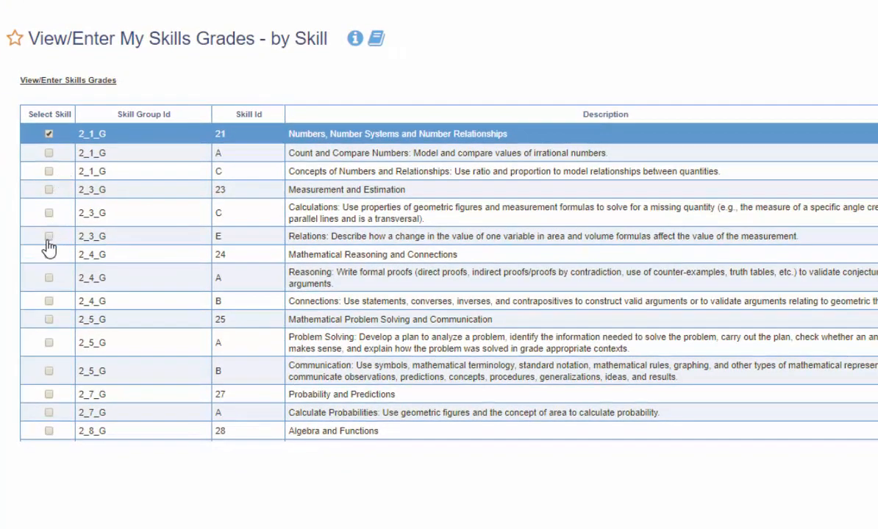
left_click(48, 236)
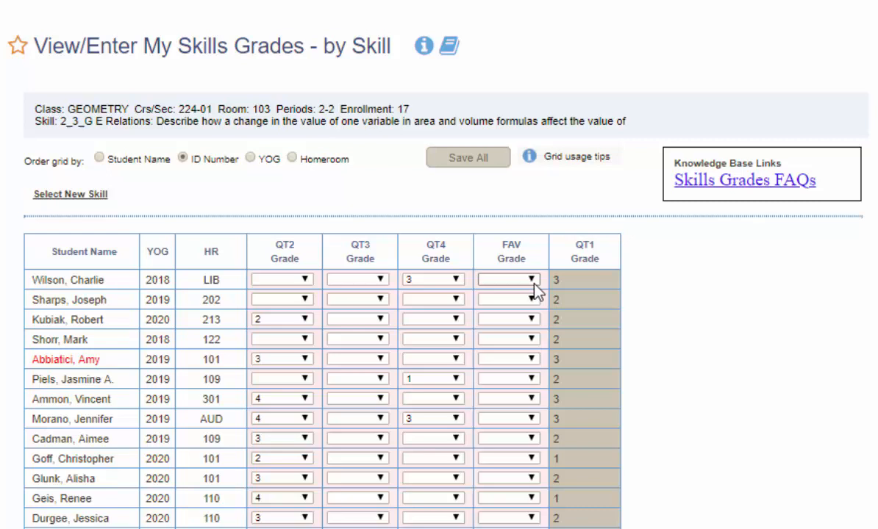
Step: Give the first student a FAV grade of 4 for Relations, leaving it unsaved
left_click(509, 279)
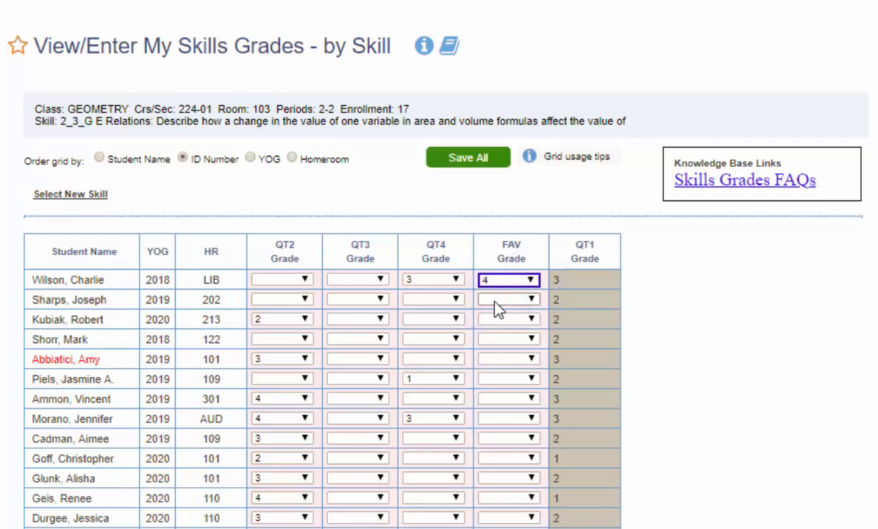
left_click(507, 303)
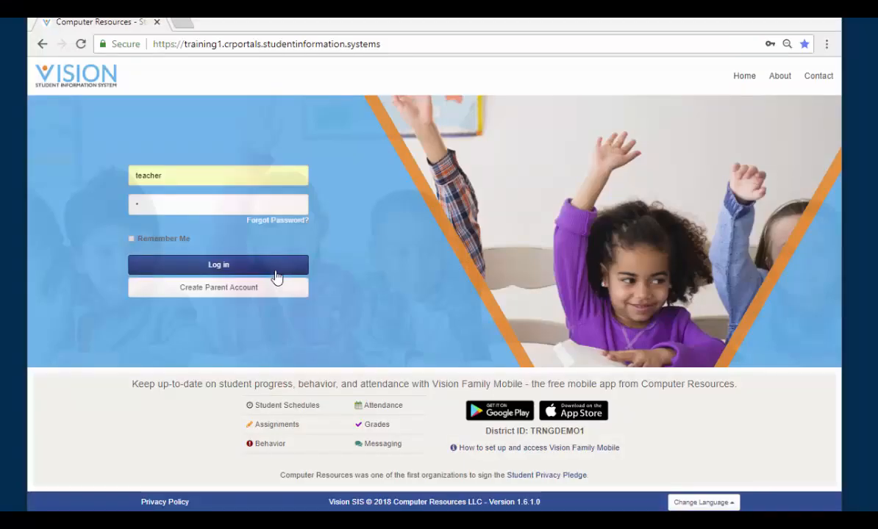
Step: Log back in as the teacher and reopen by-skill grade entry from Recents
left_click(218, 265)
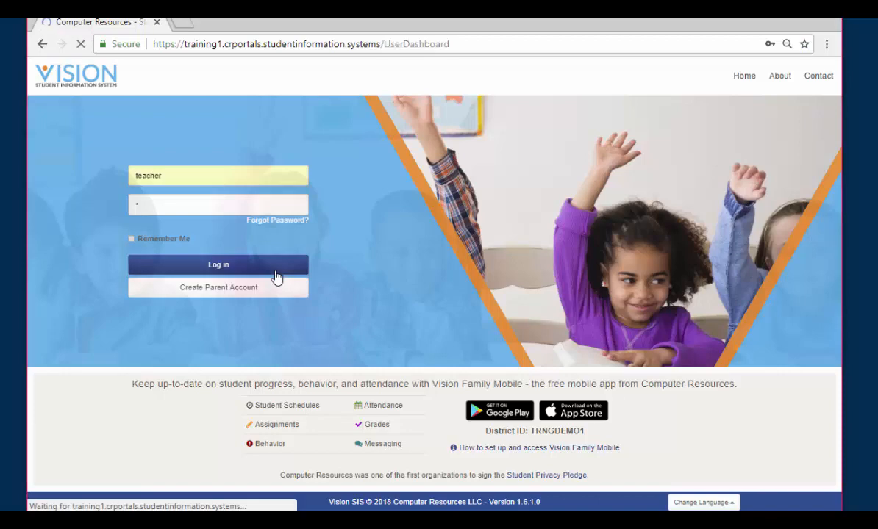
left_click(218, 265)
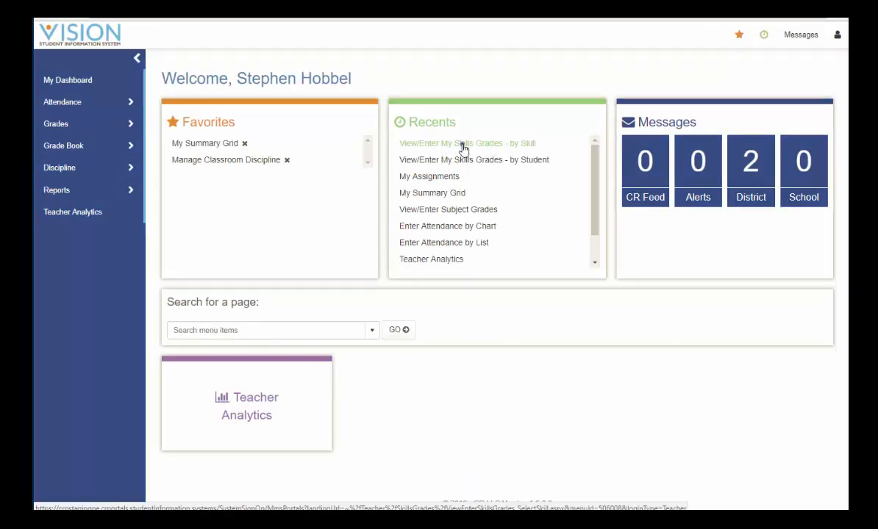
left_click(466, 144)
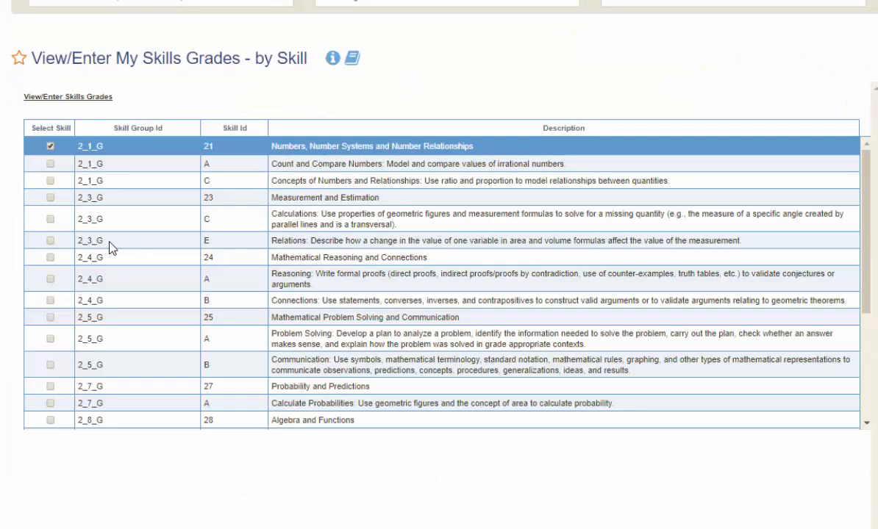
Step: Reopen the Relations skill 2_3_G E grid and confirm saving last session's unsaved grades
left_click(50, 240)
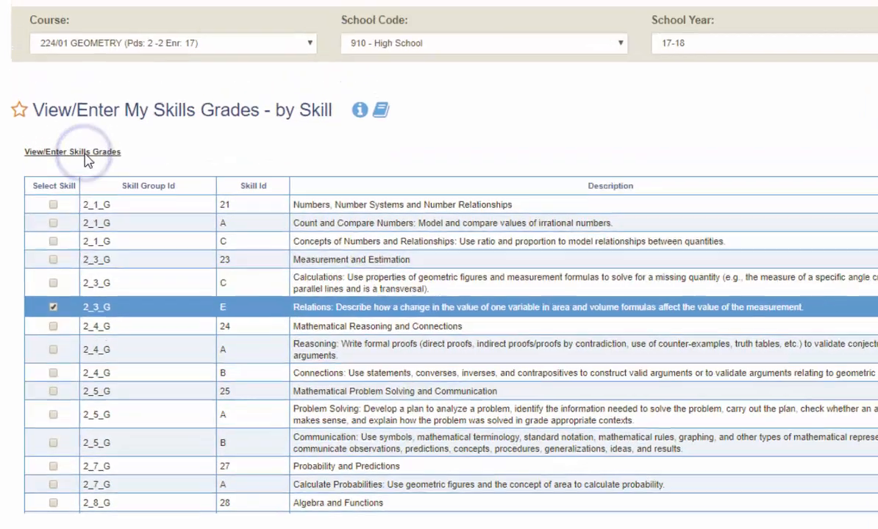
left_click(70, 152)
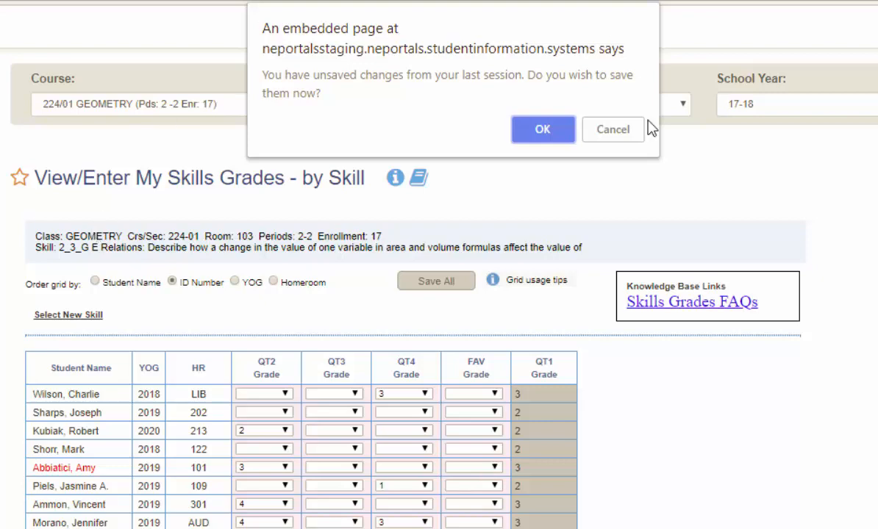
left_click(541, 130)
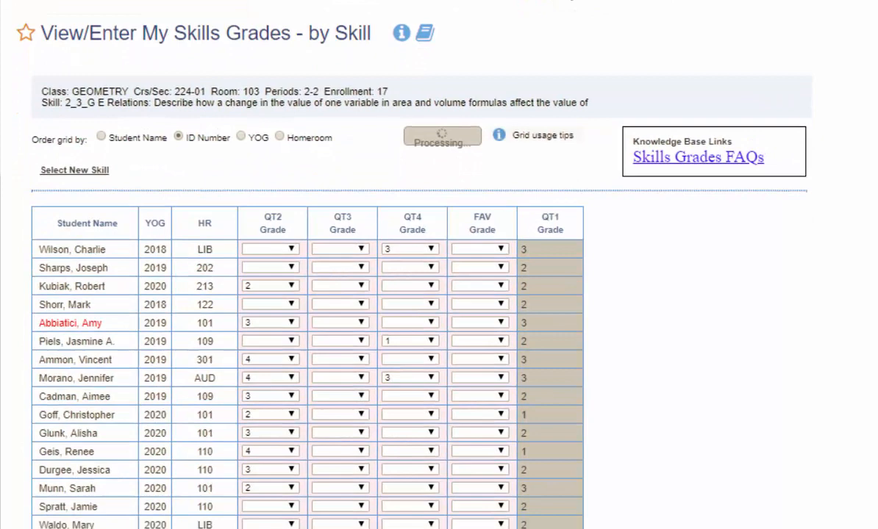